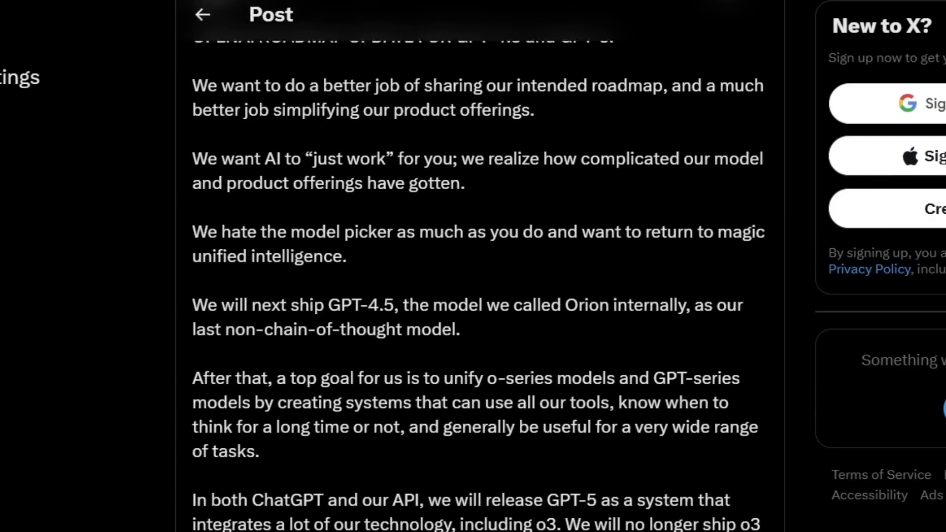
scroll("down", 3)
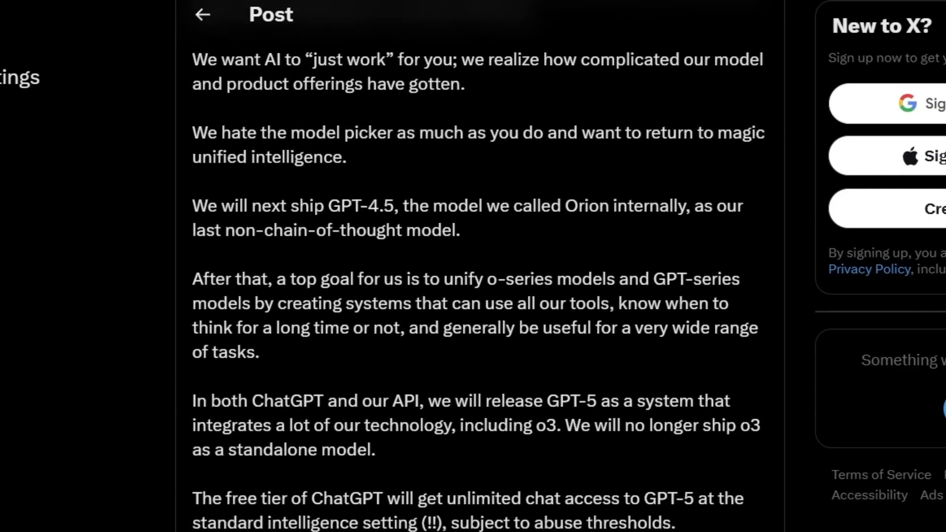